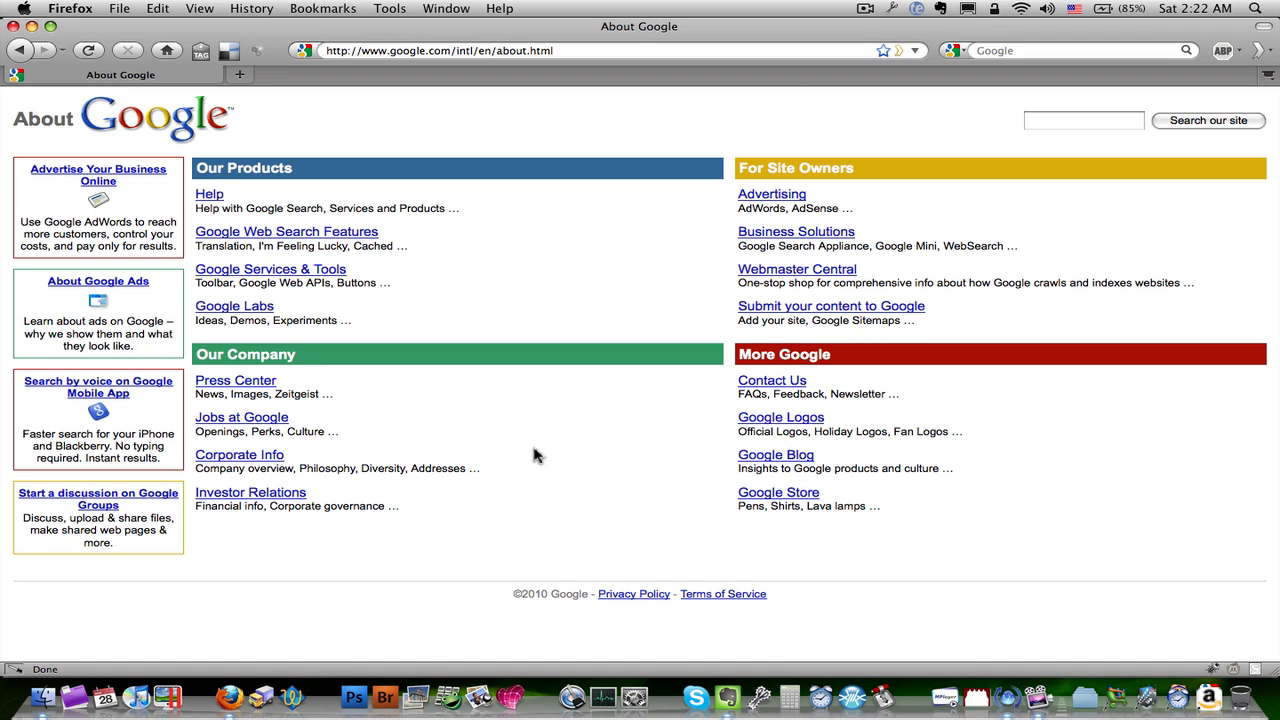
mouse_move(540, 290)
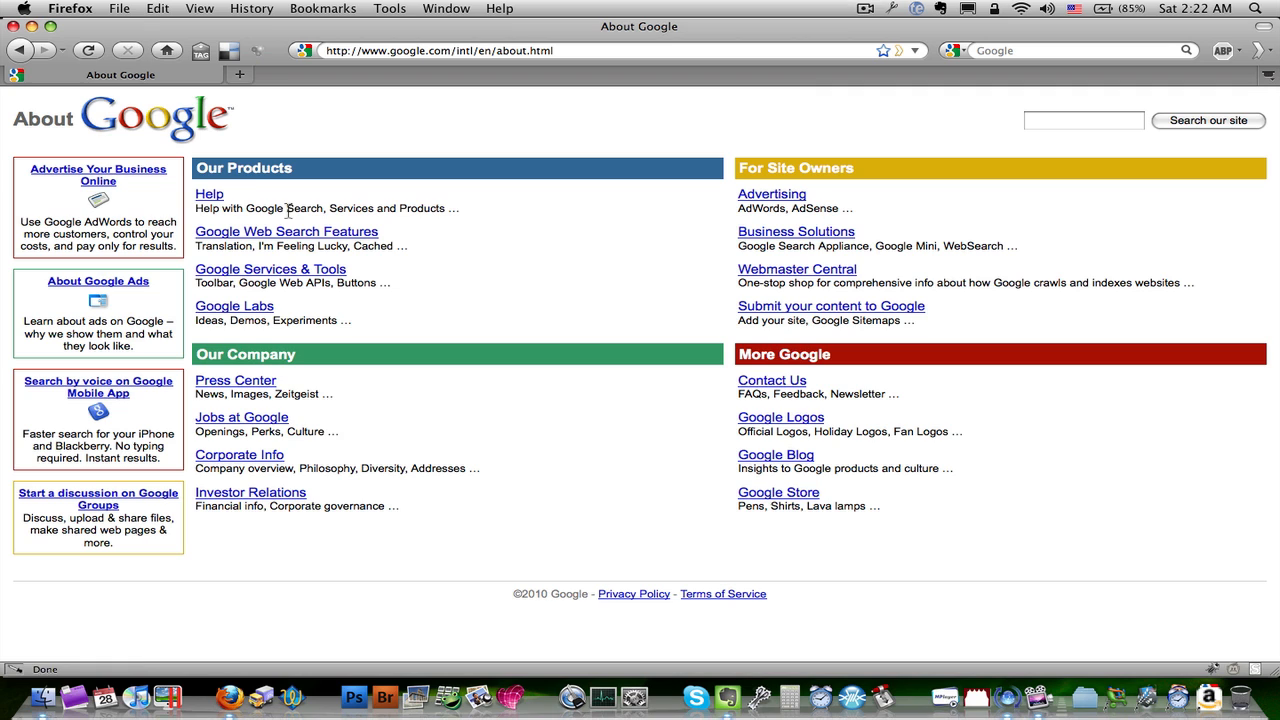
Step: Bring up the Print dialog for the About Google page and view its PDF options
click(119, 8)
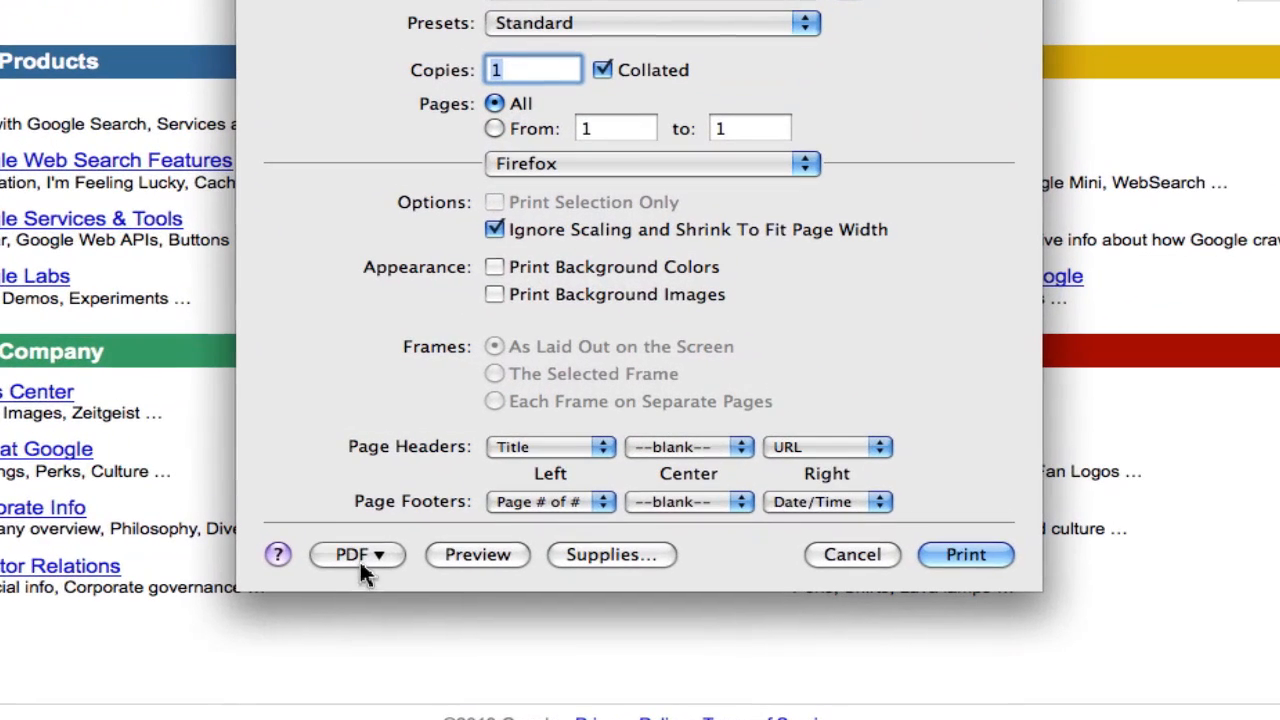
mouse_move(360, 563)
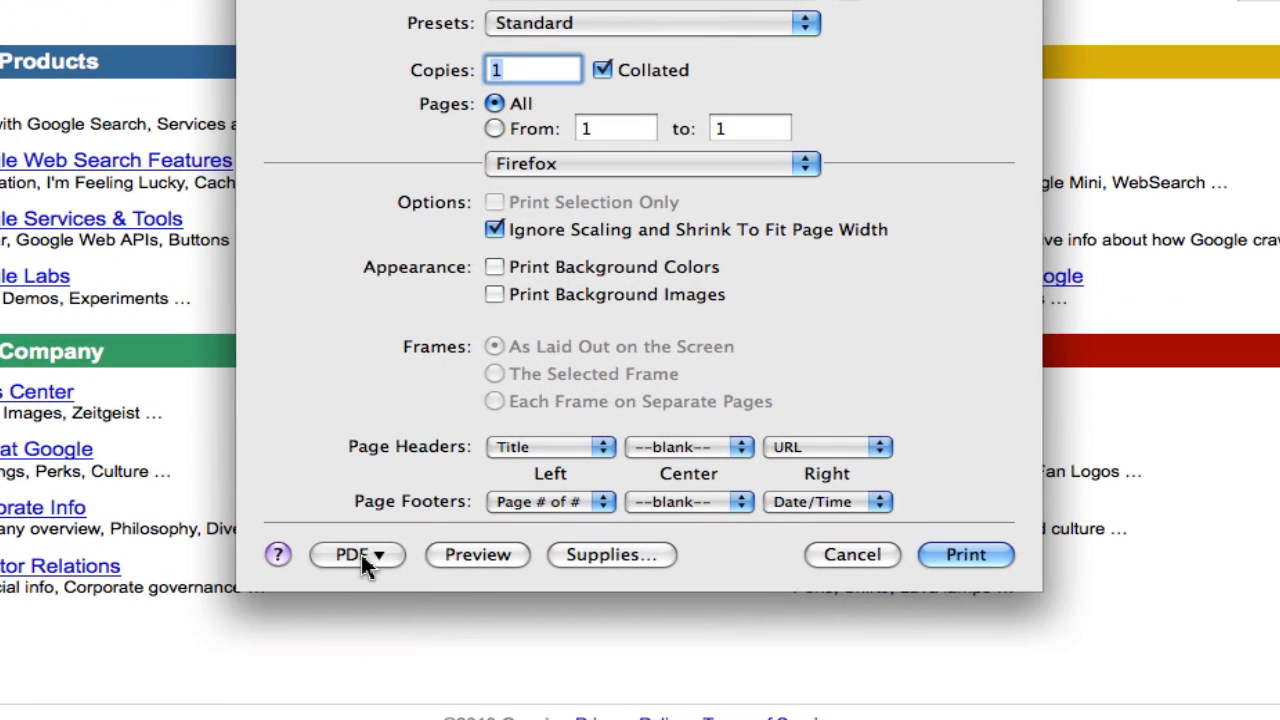
click(356, 554)
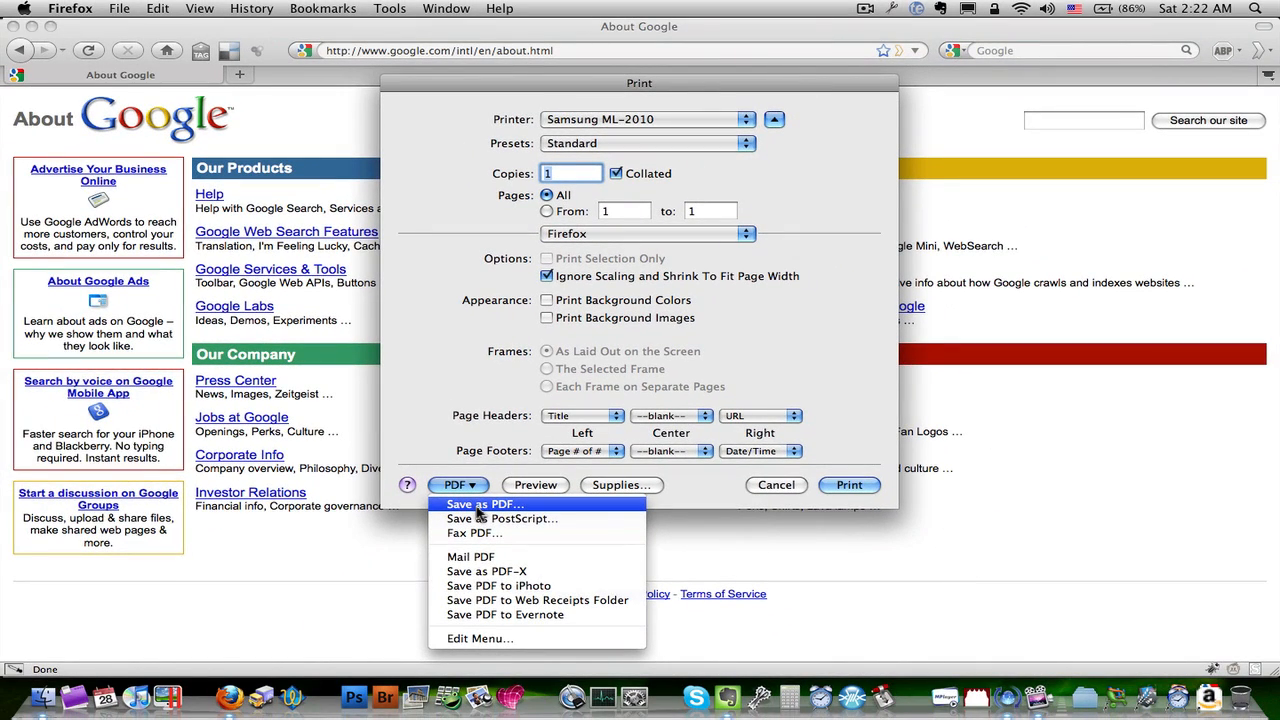
mouse_move(478, 508)
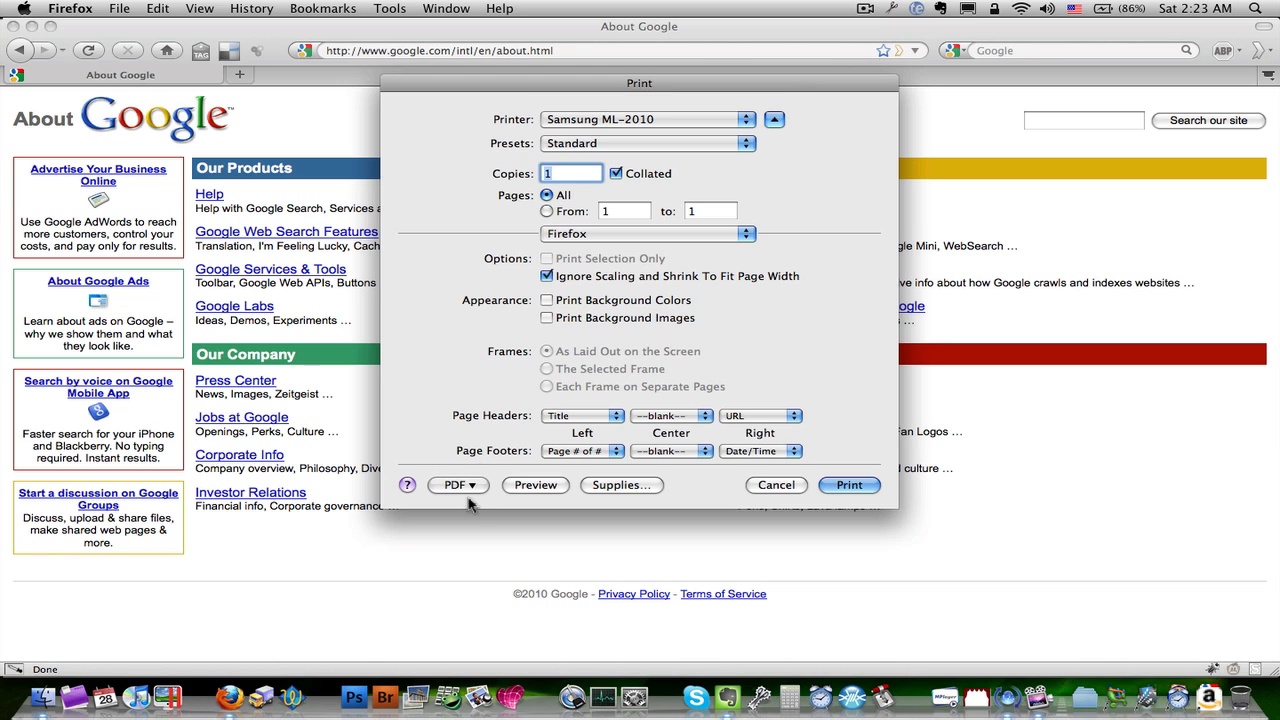
Step: Choose Save as PDF from the Print dialog's PDF menu
click(458, 485)
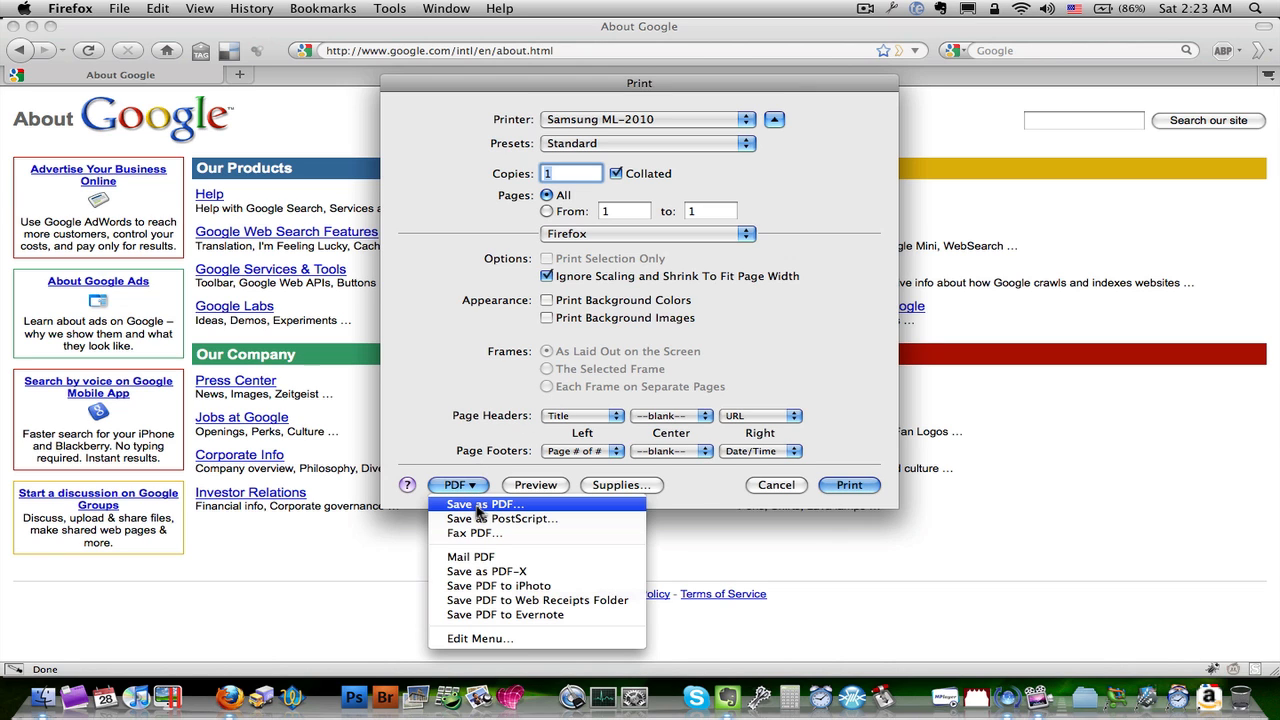
click(484, 504)
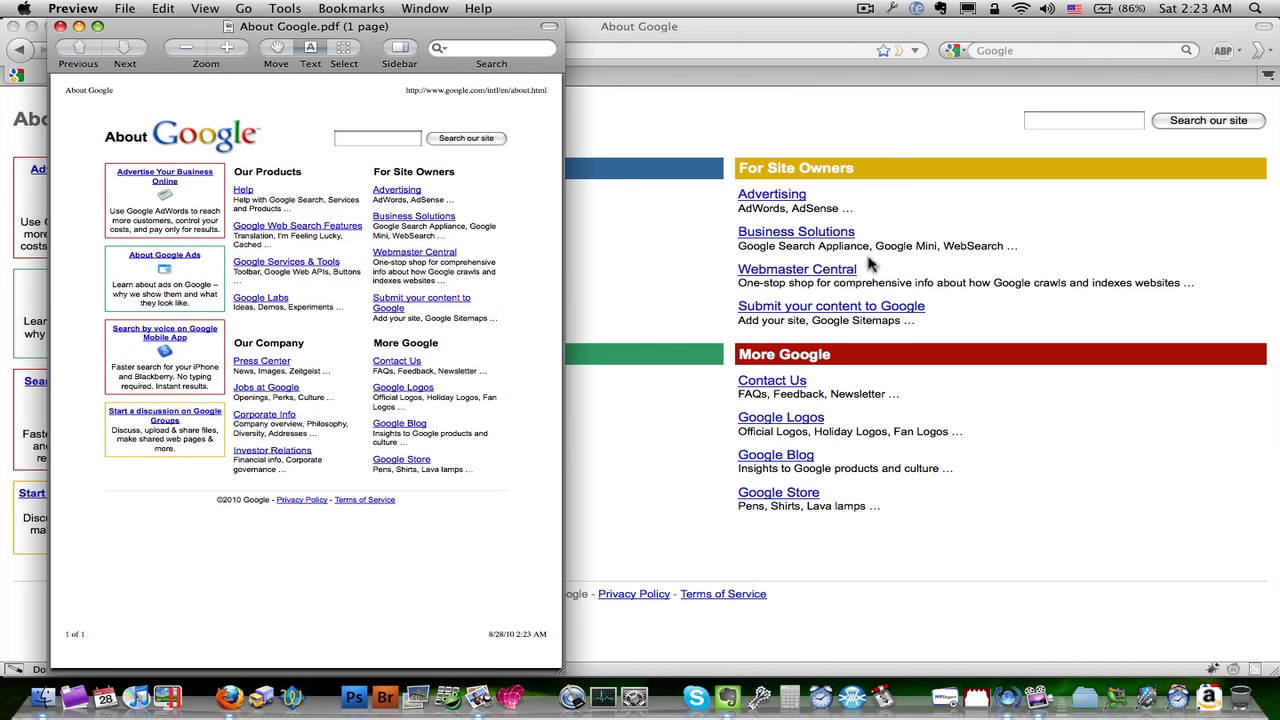
mouse_move(388, 33)
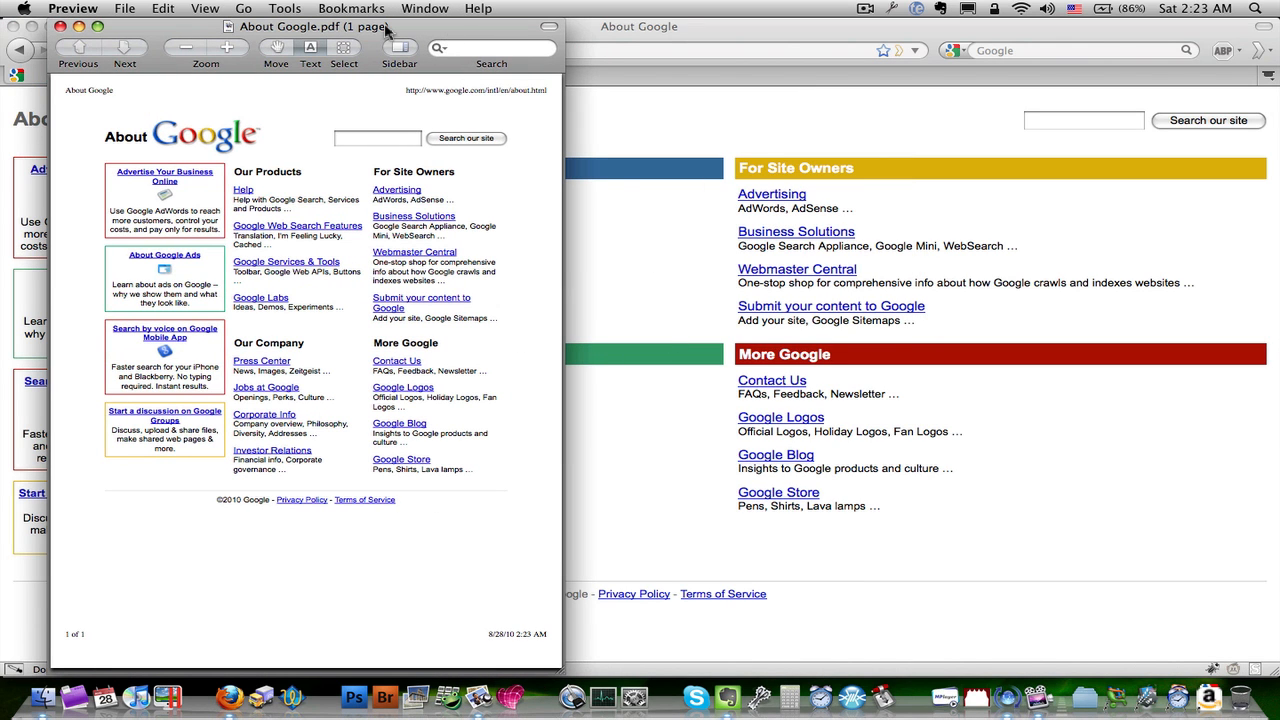